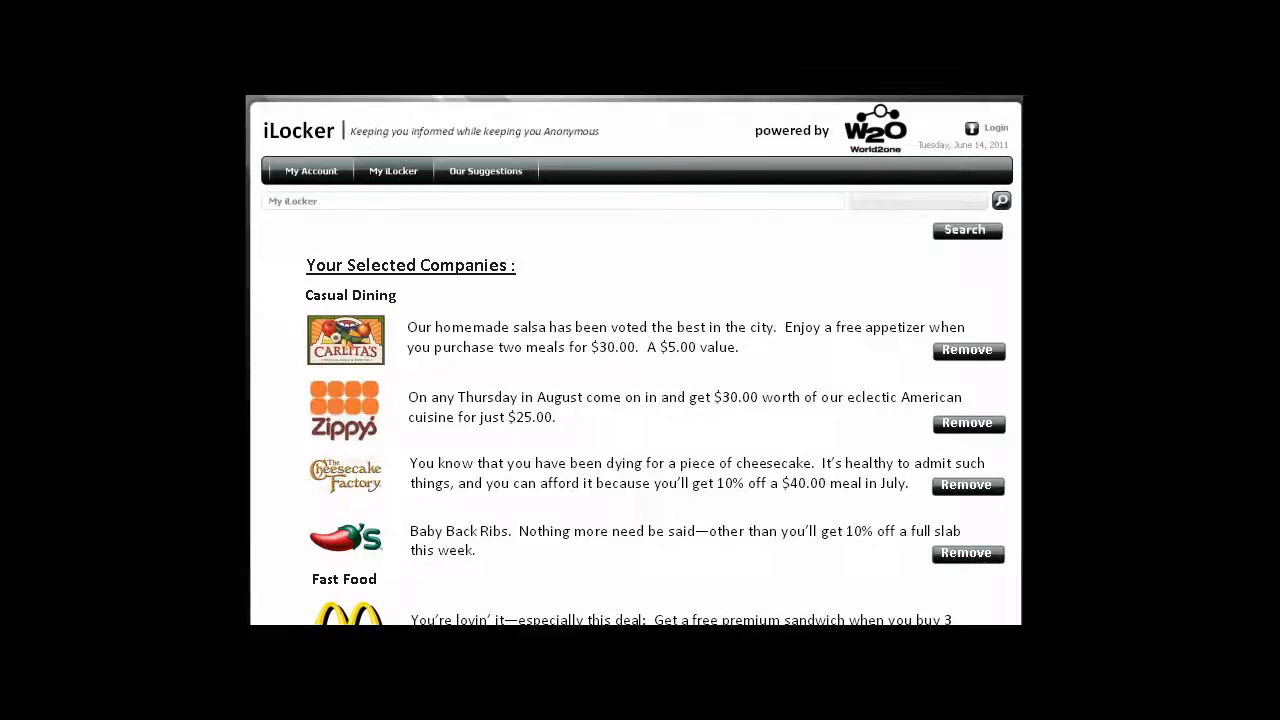
Step: Open Carlita's free-appetizer deal ($30) and scroll down to its customer review
scroll("down", 3)
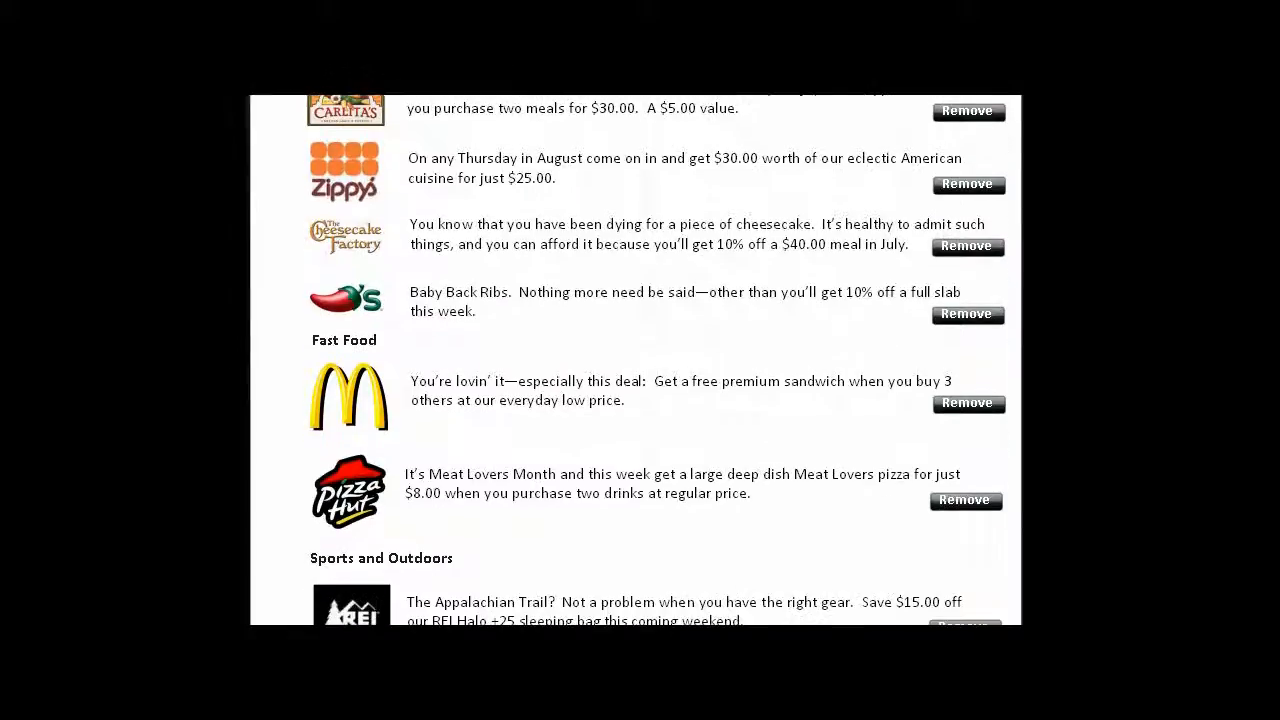
scroll("up", 3)
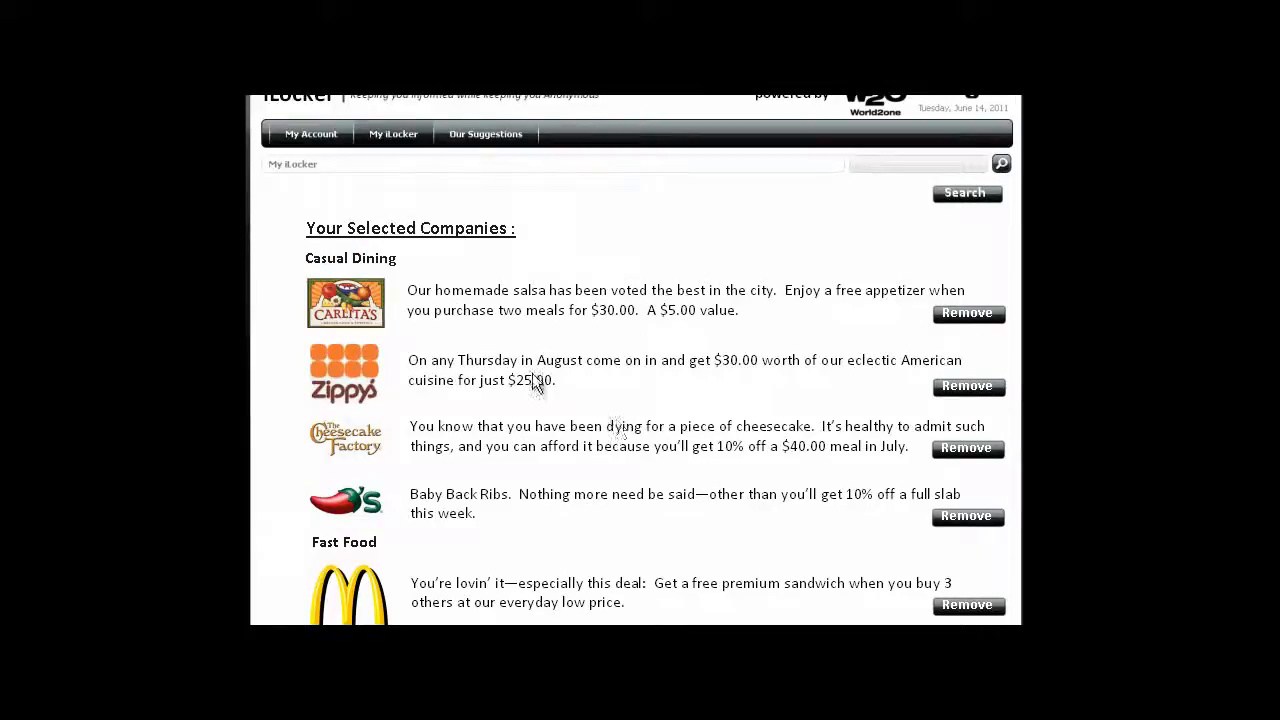
mouse_move(368, 268)
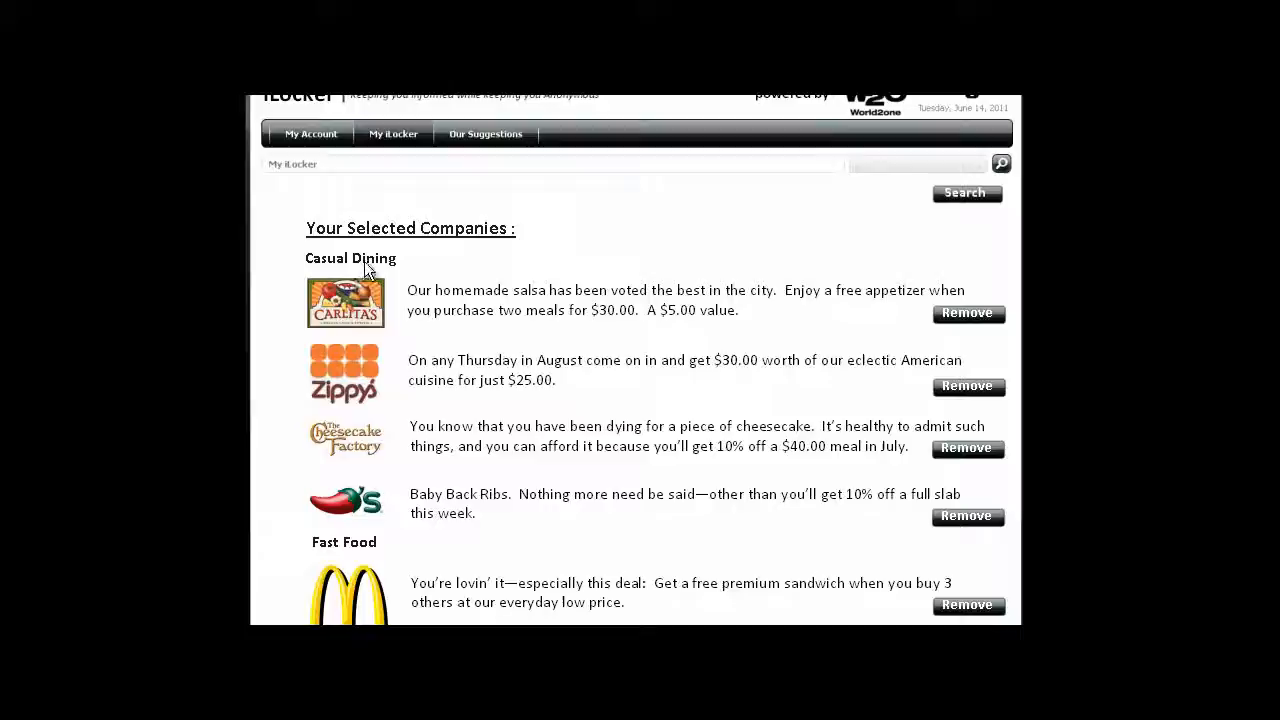
left_click(345, 302)
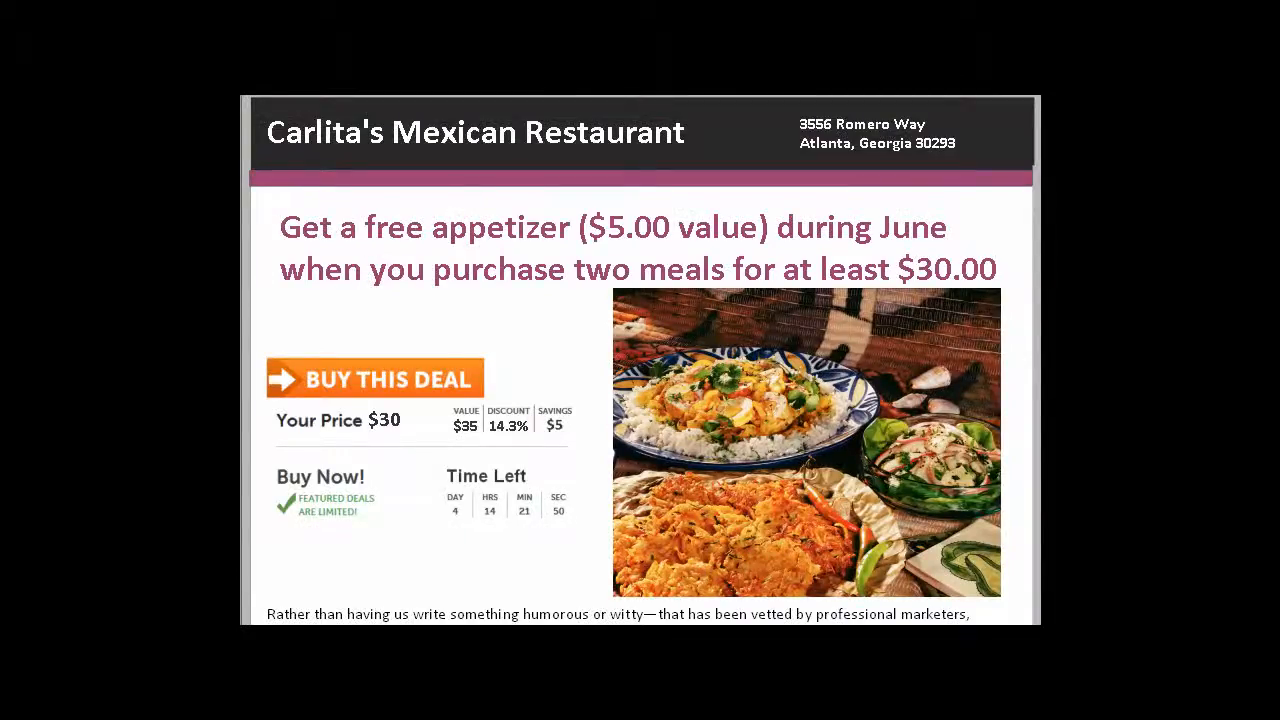
scroll("down", 3)
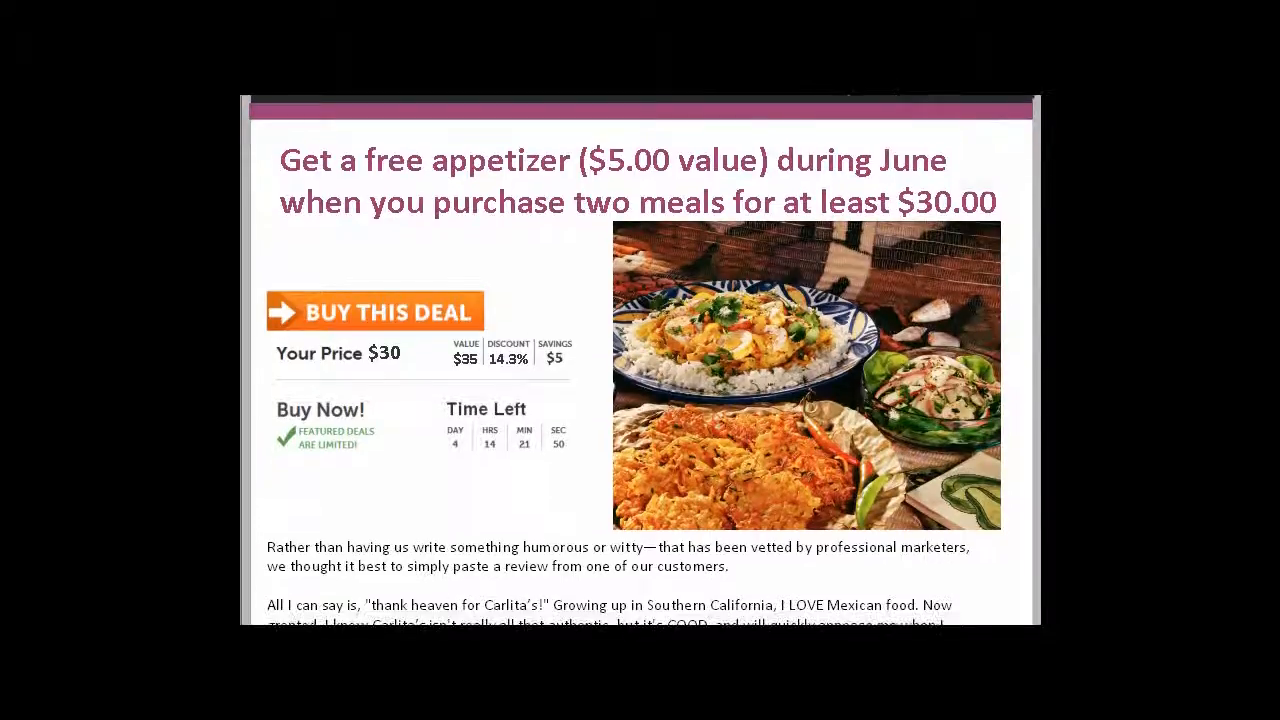
scroll("down", 3)
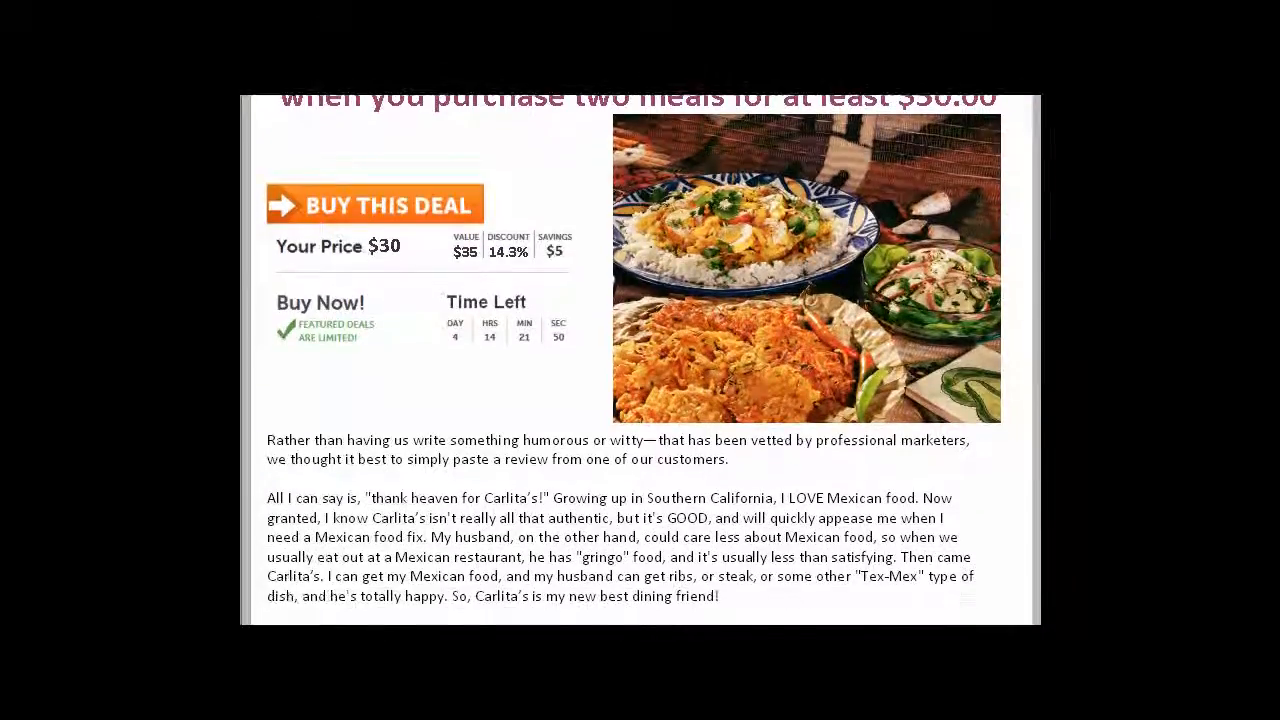
scroll("down", 3)
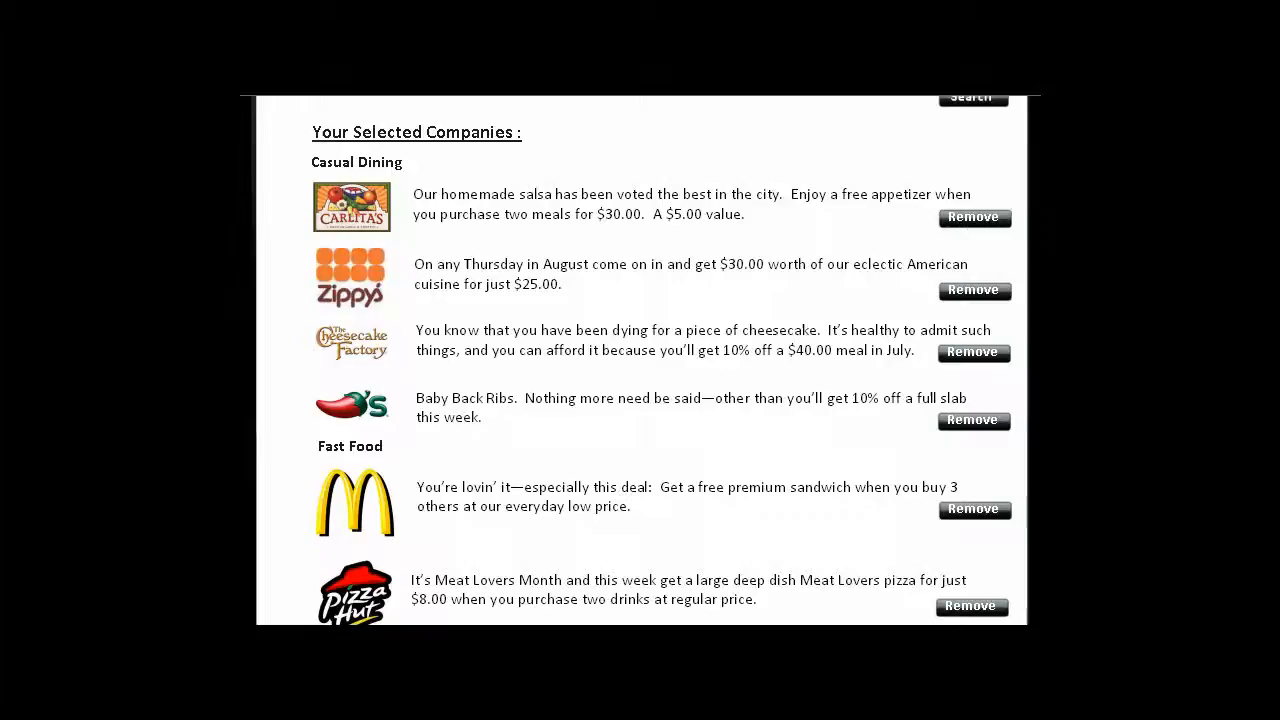
scroll("down", 3)
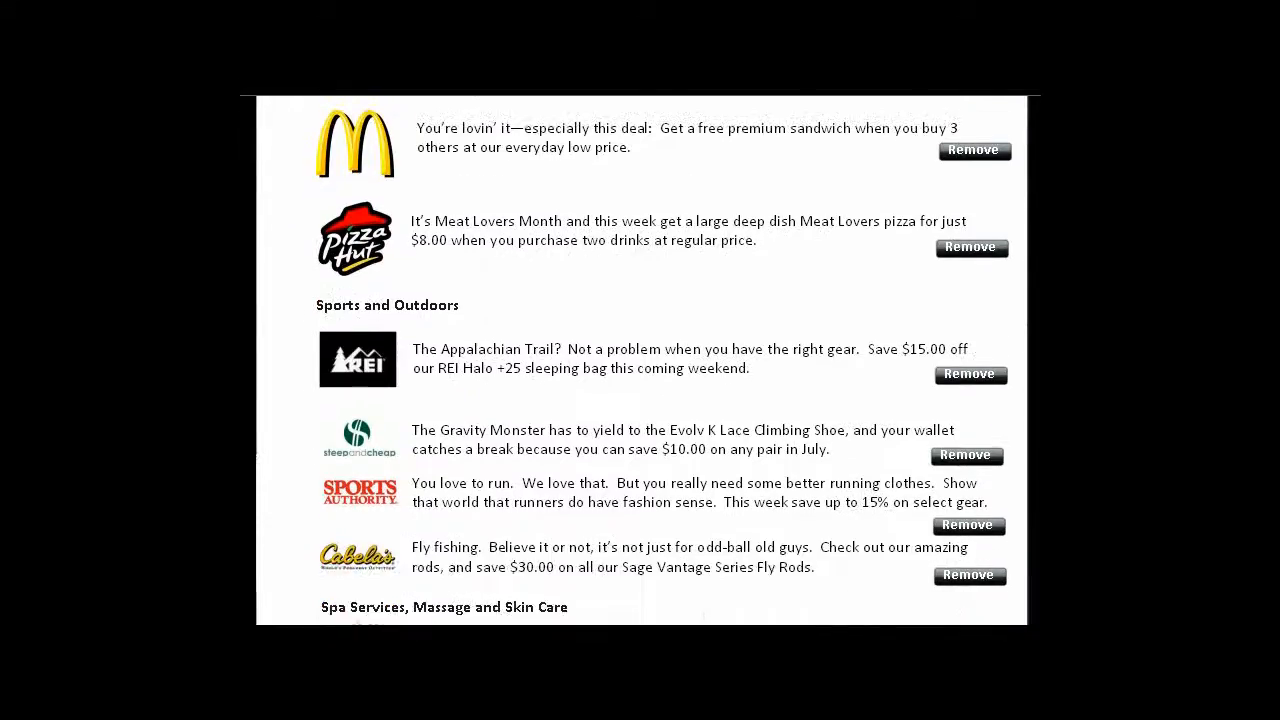
scroll("down", 3)
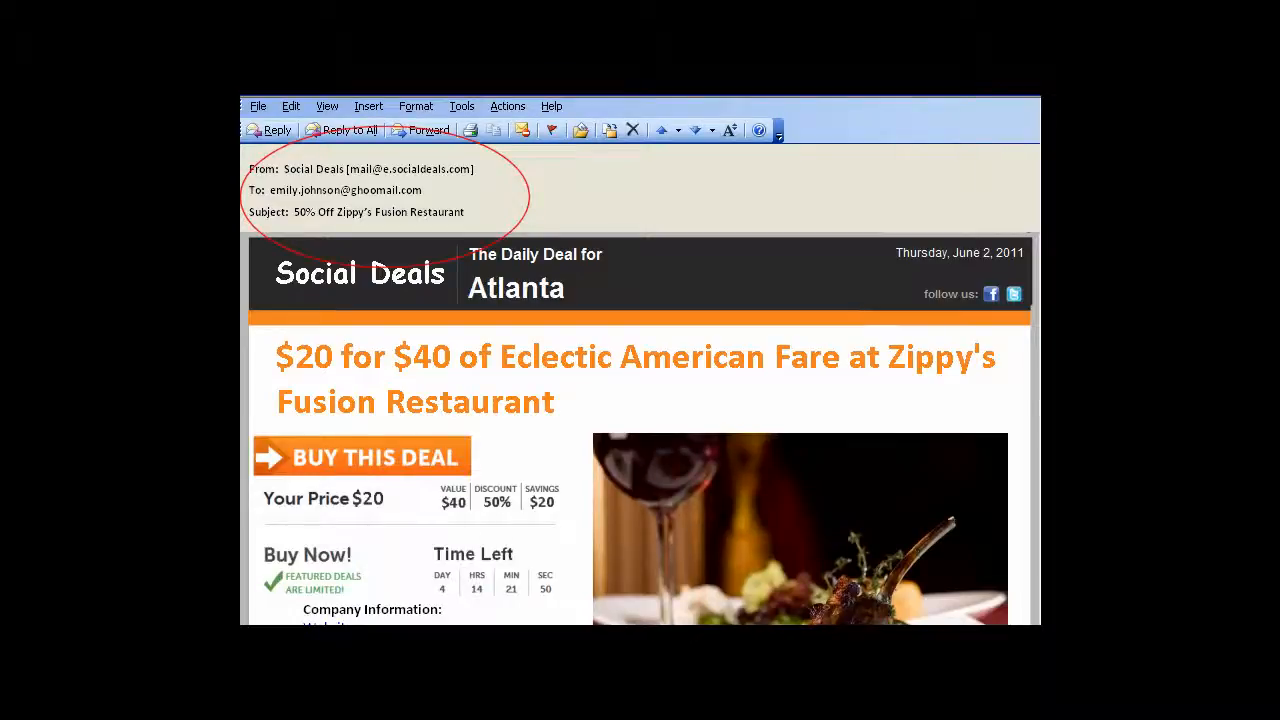
Step: Scroll the Social Deals email down and add Zippy's Fusion Restaurant to the iLocker
scroll("down", 3)
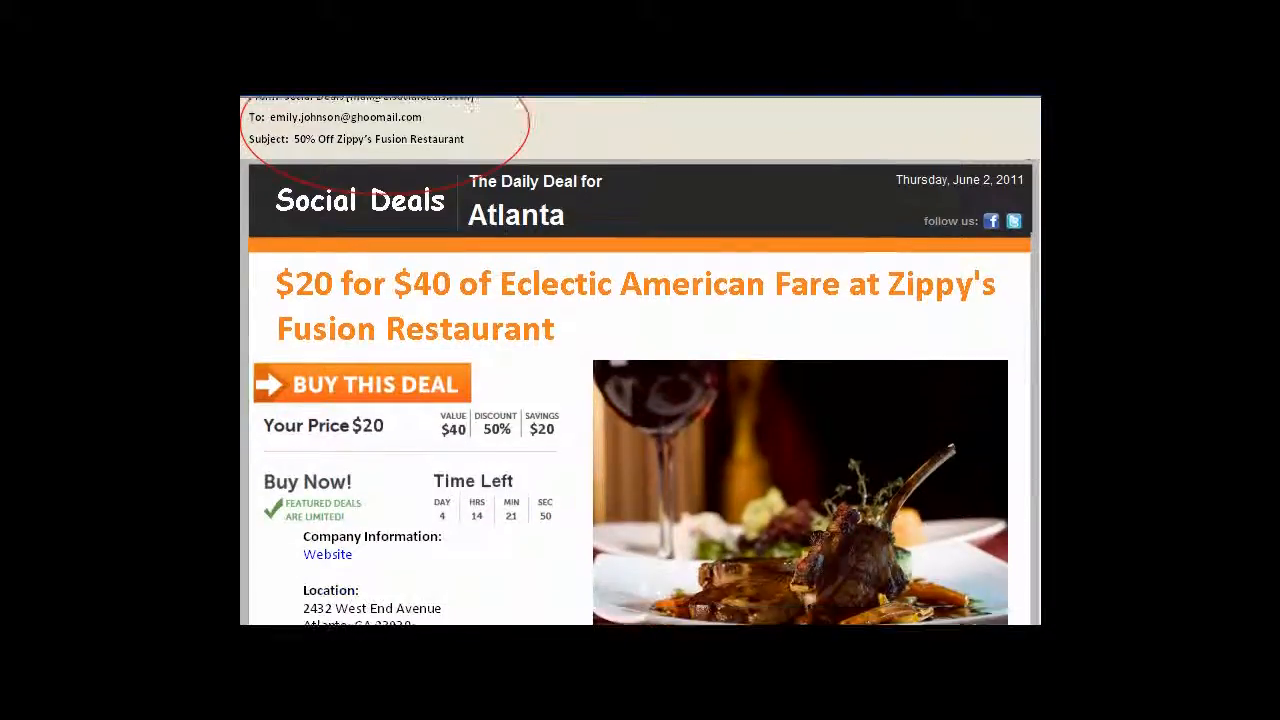
scroll("down", 3)
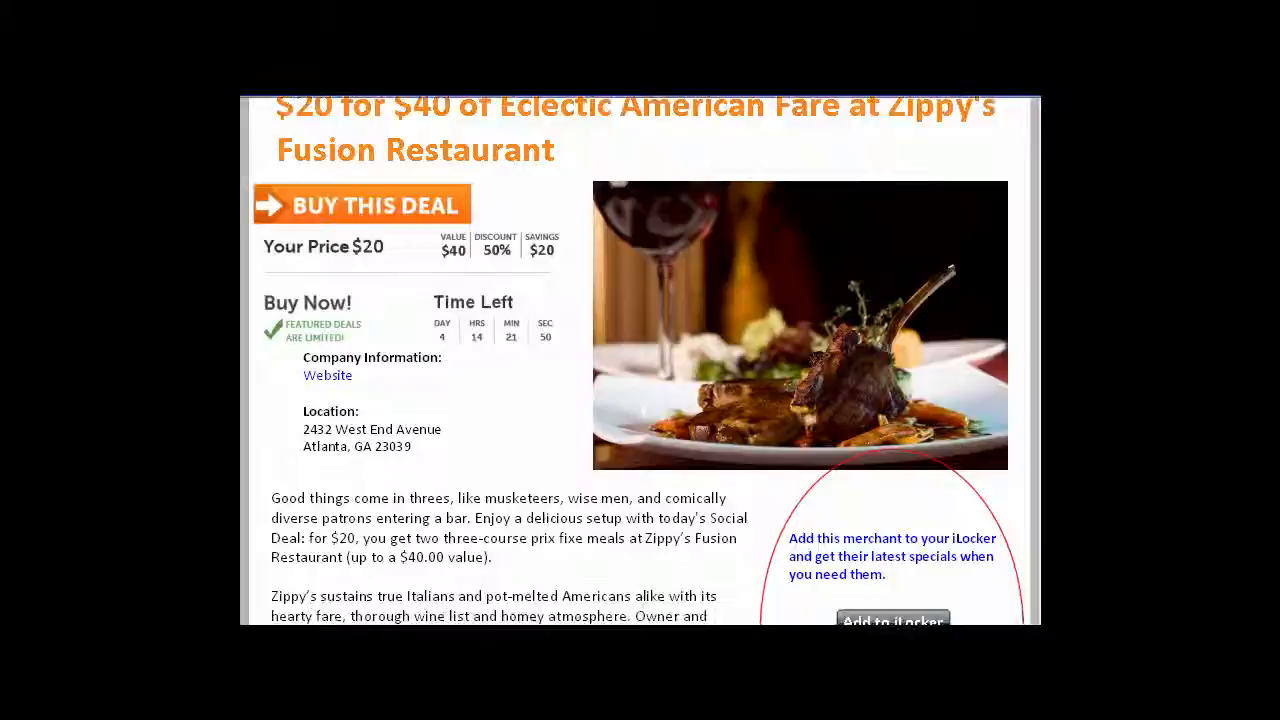
scroll("down", 3)
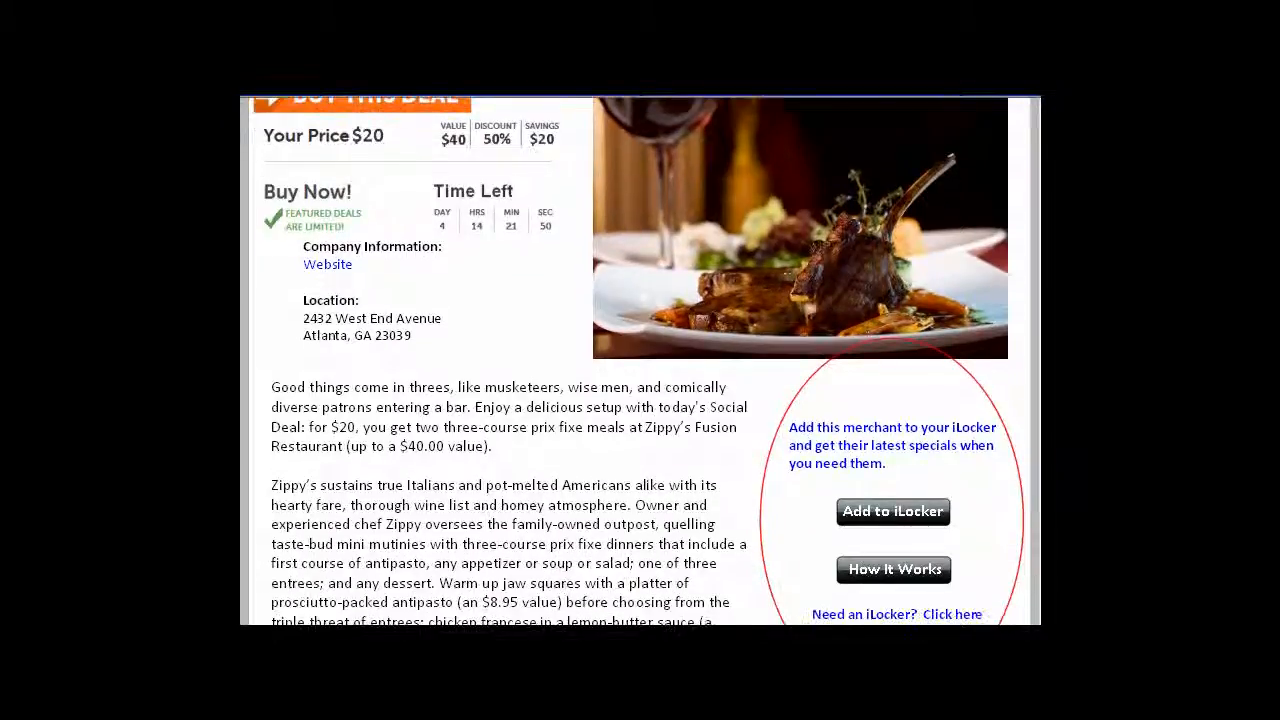
scroll("down", 3)
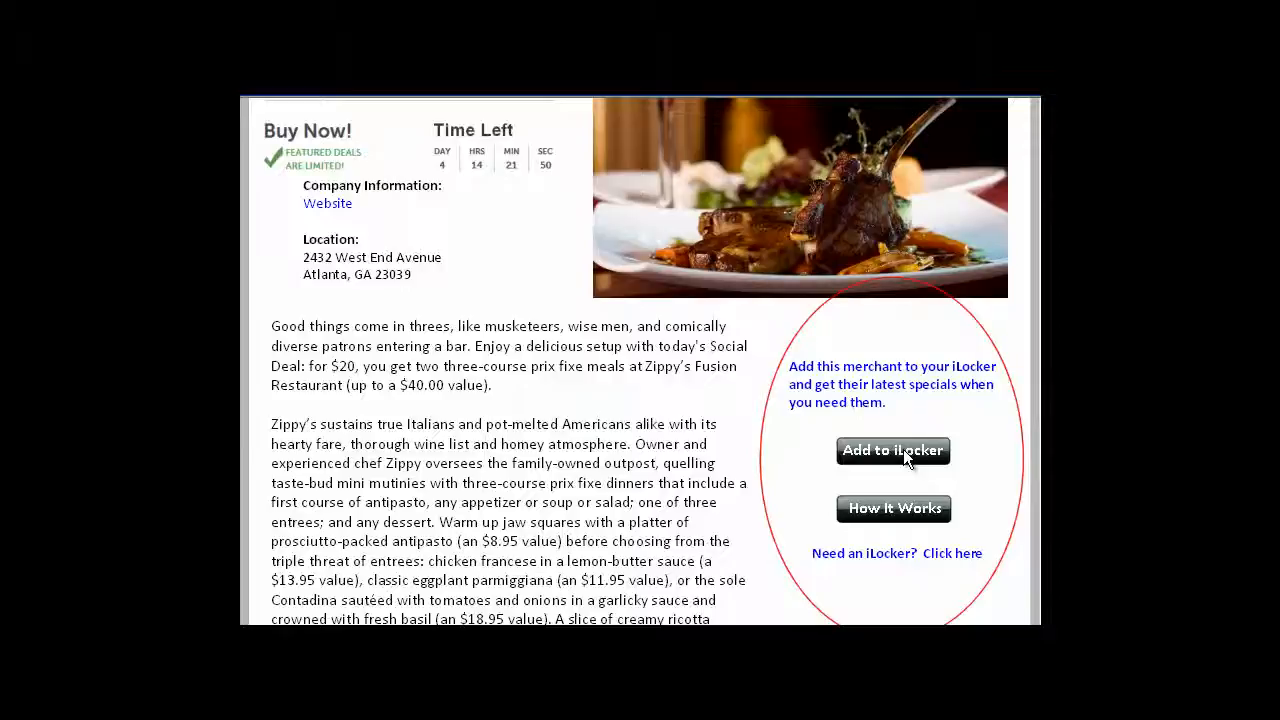
left_click(892, 450)
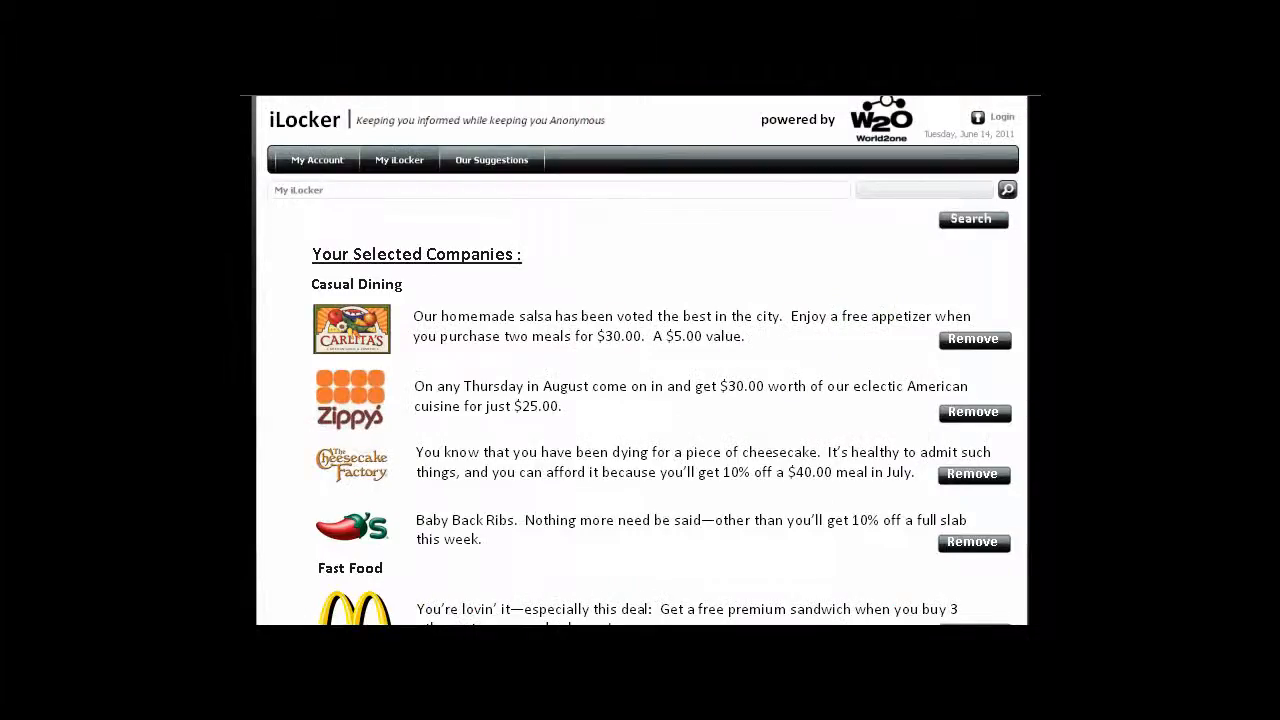
scroll("down", 3)
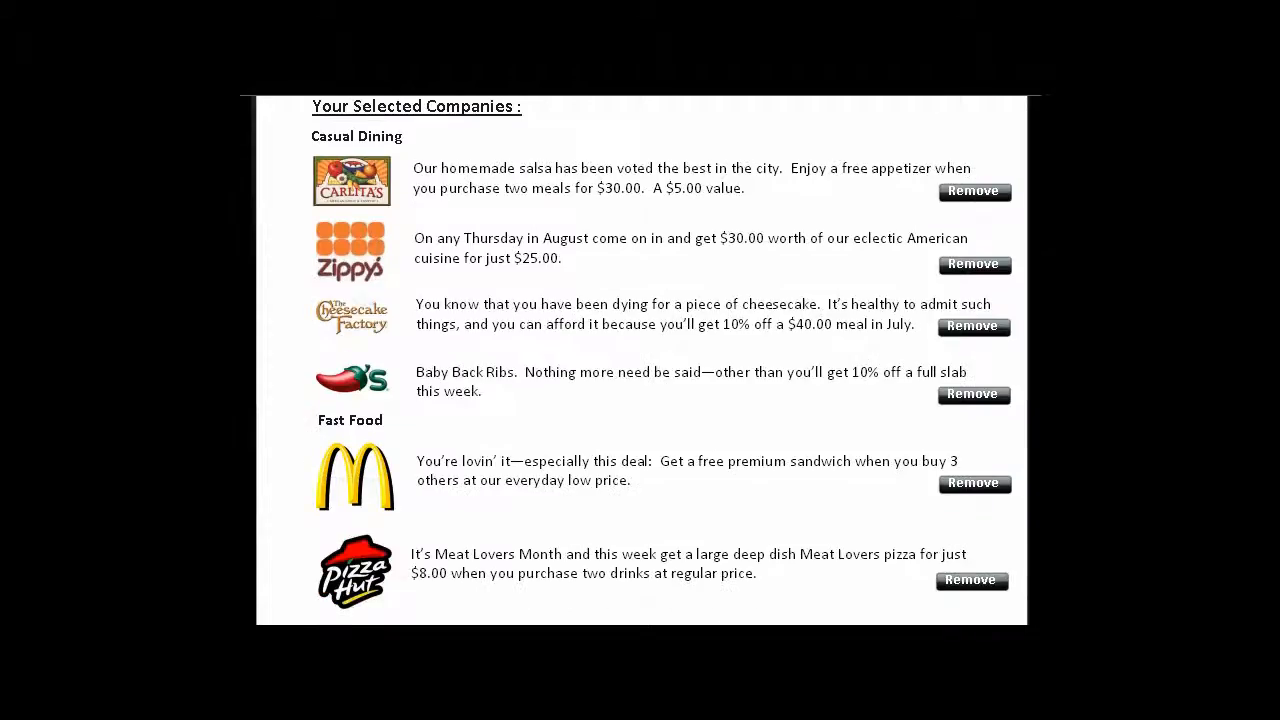
scroll("down", 3)
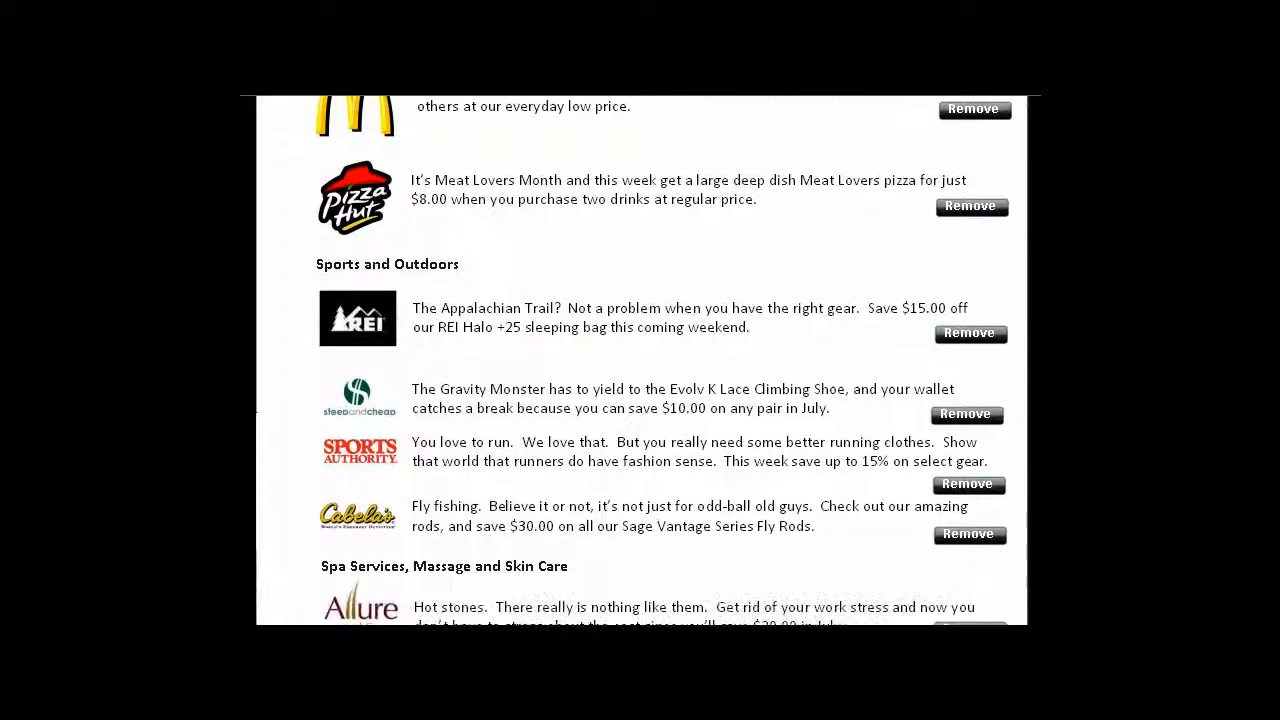
scroll("down", 3)
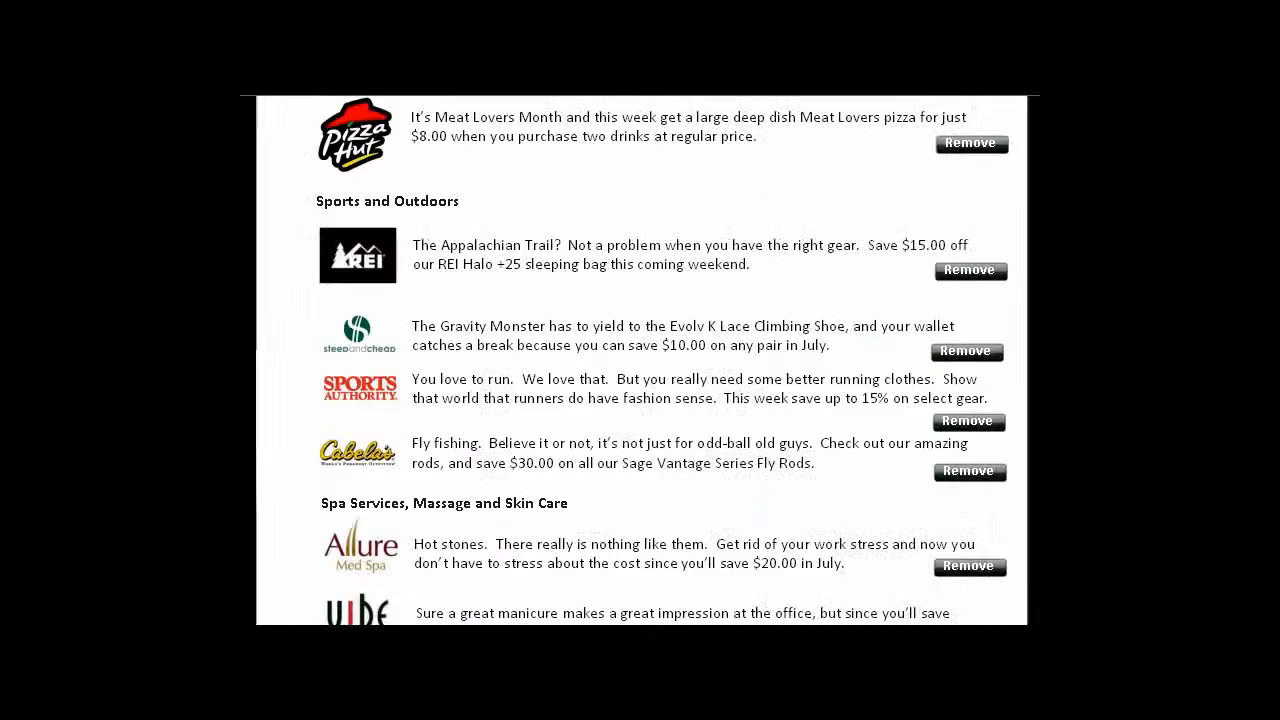
scroll("up", 3)
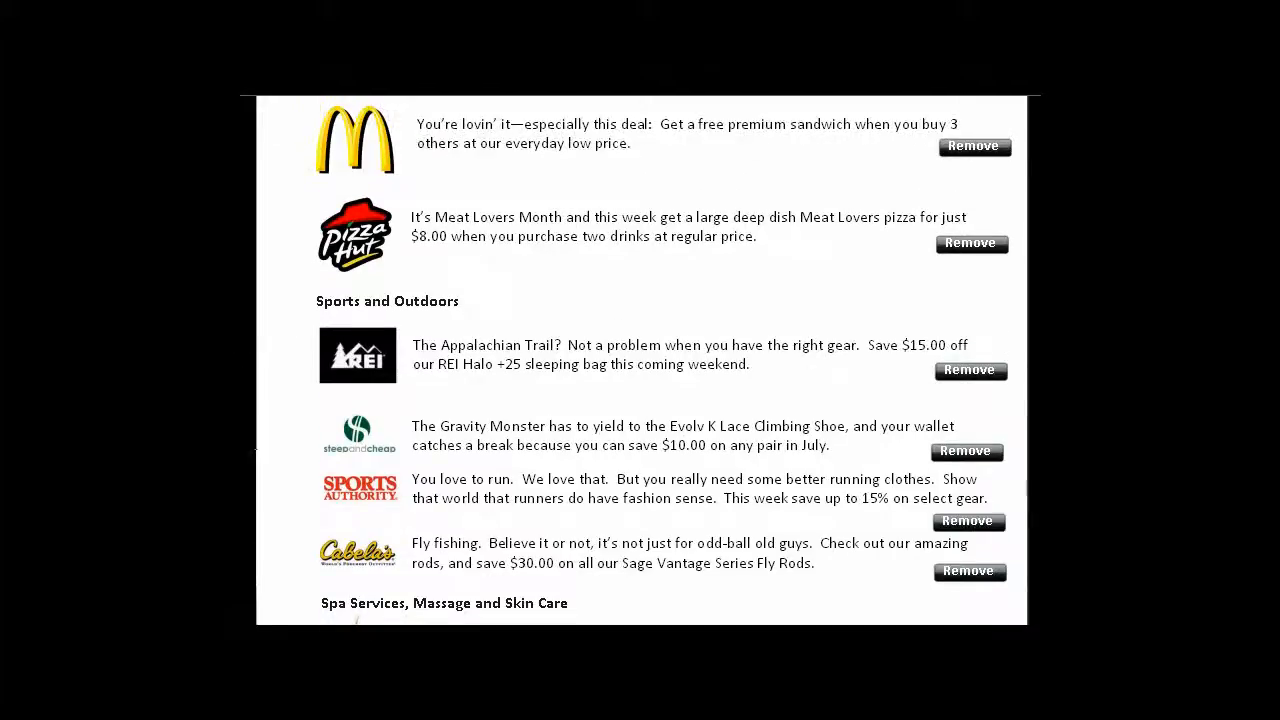
scroll("up", 3)
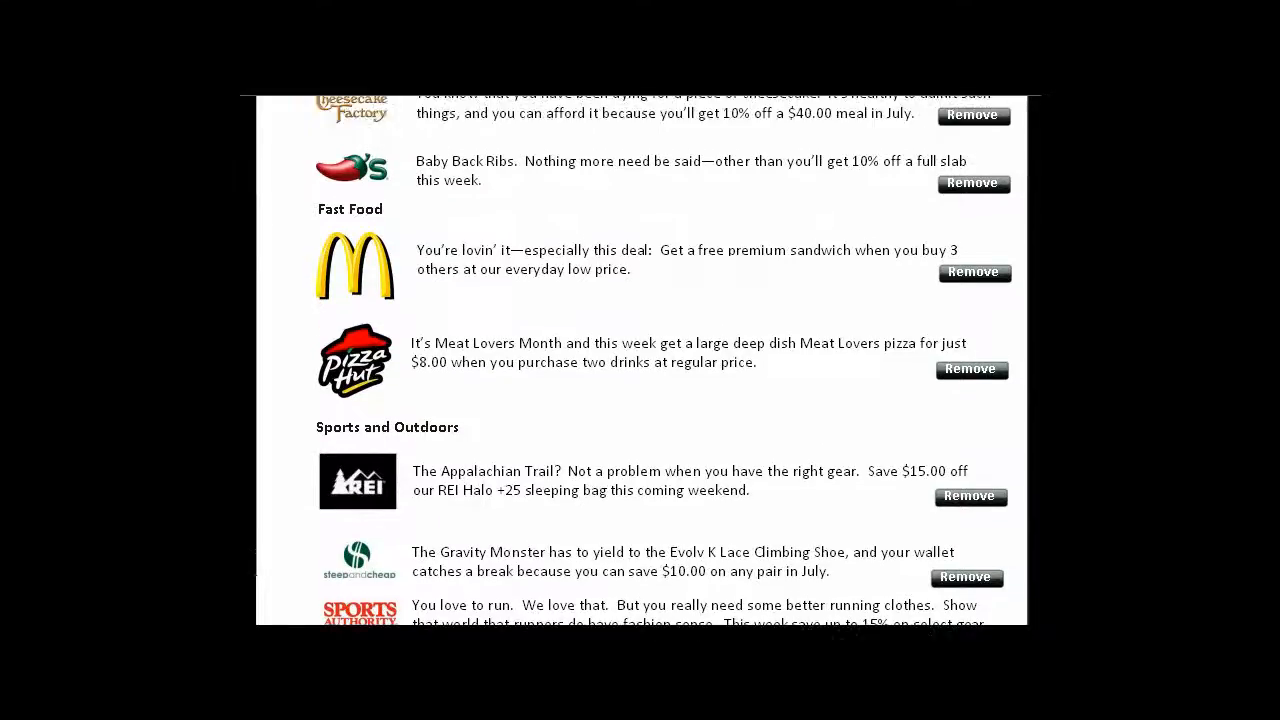
scroll("up", 3)
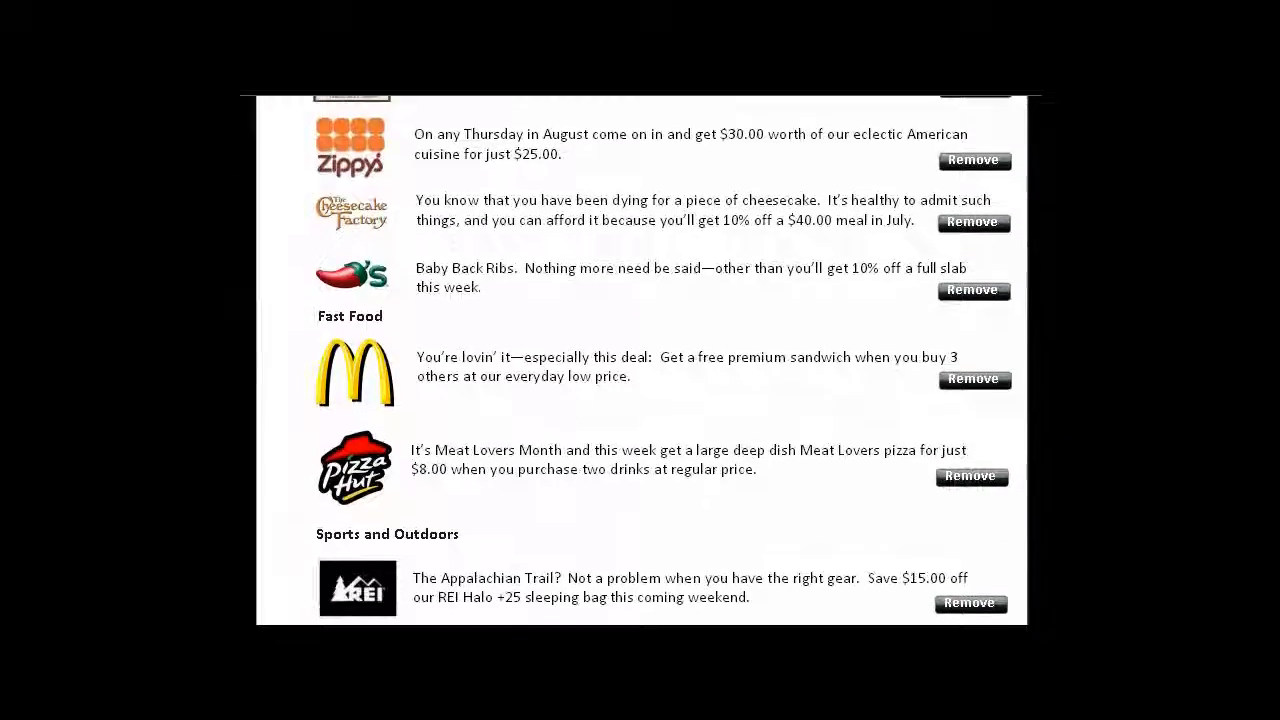
scroll("up", 3)
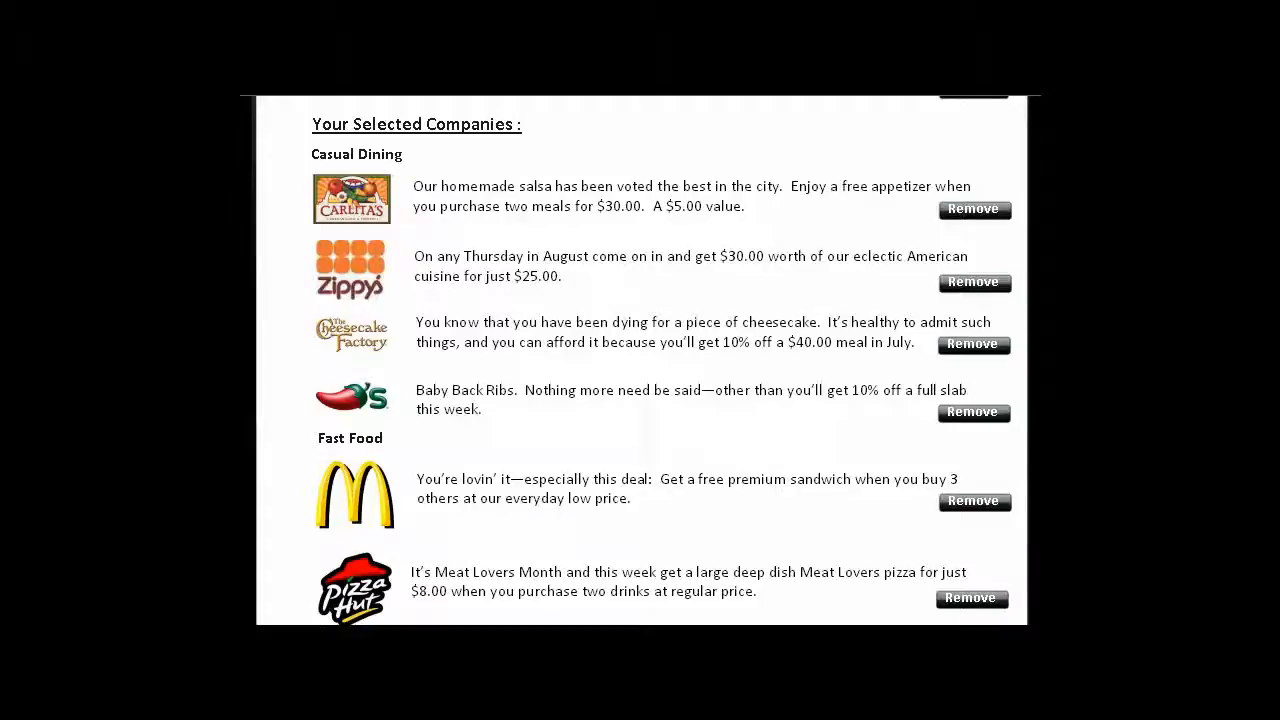
scroll("up", 3)
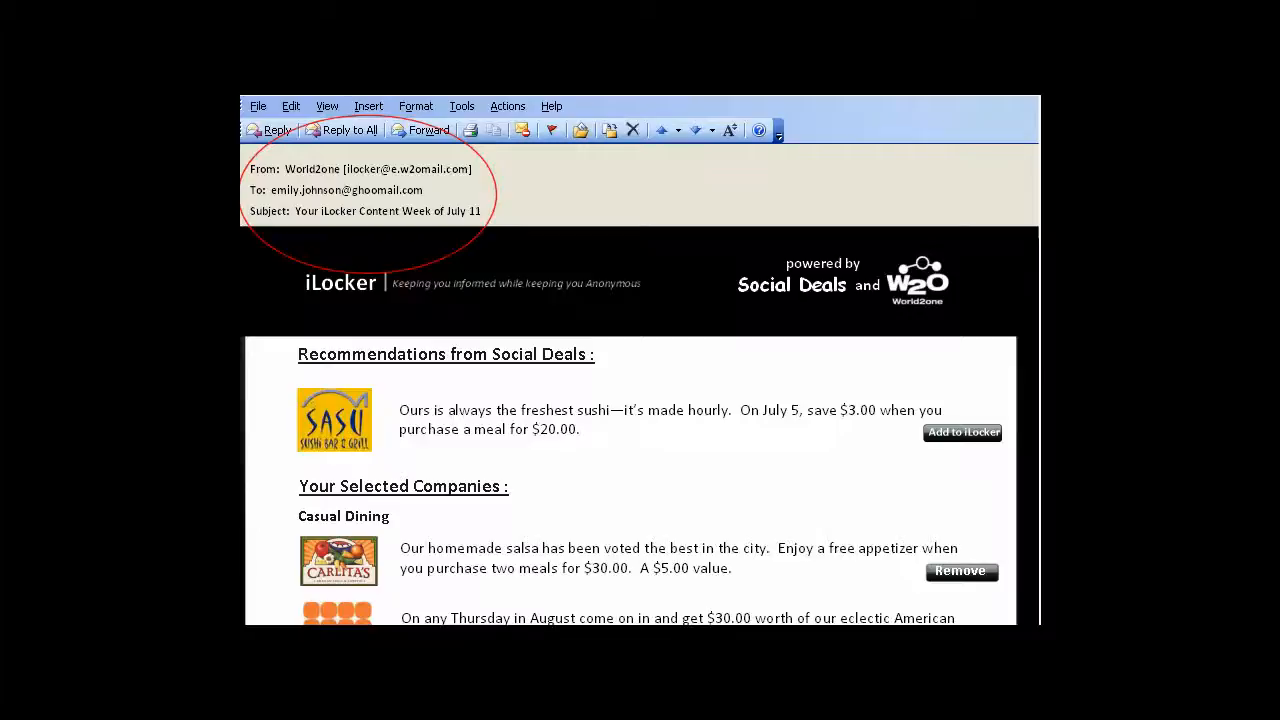
Step: Open Zippy's $25-for-$30 Thursday-in-August deal from the selected companies list and scroll it
scroll("down", 3)
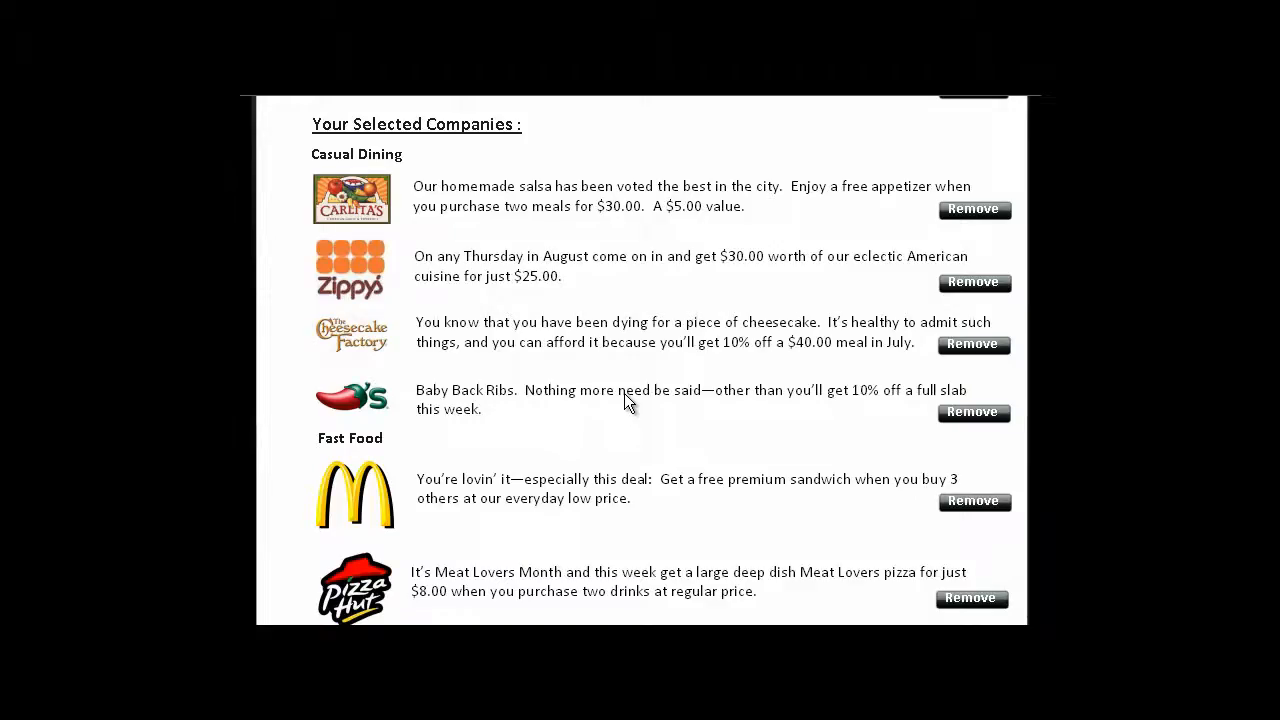
mouse_move(417, 253)
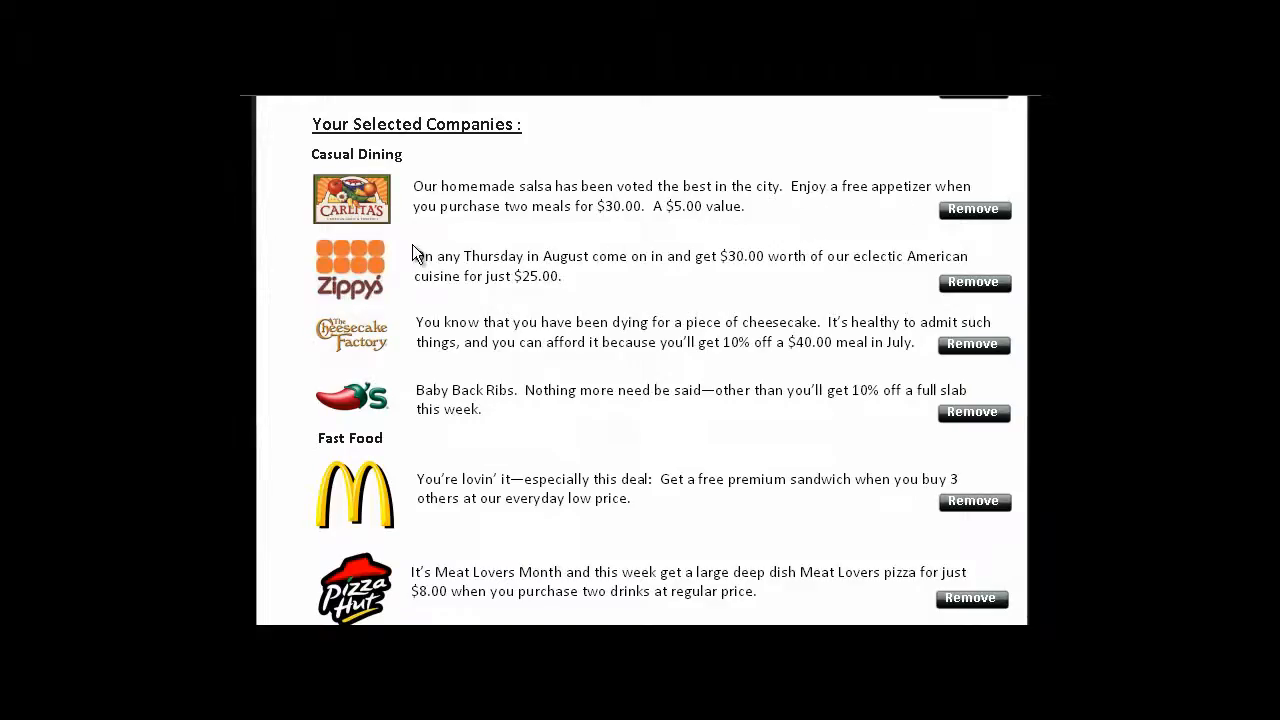
left_click(351, 266)
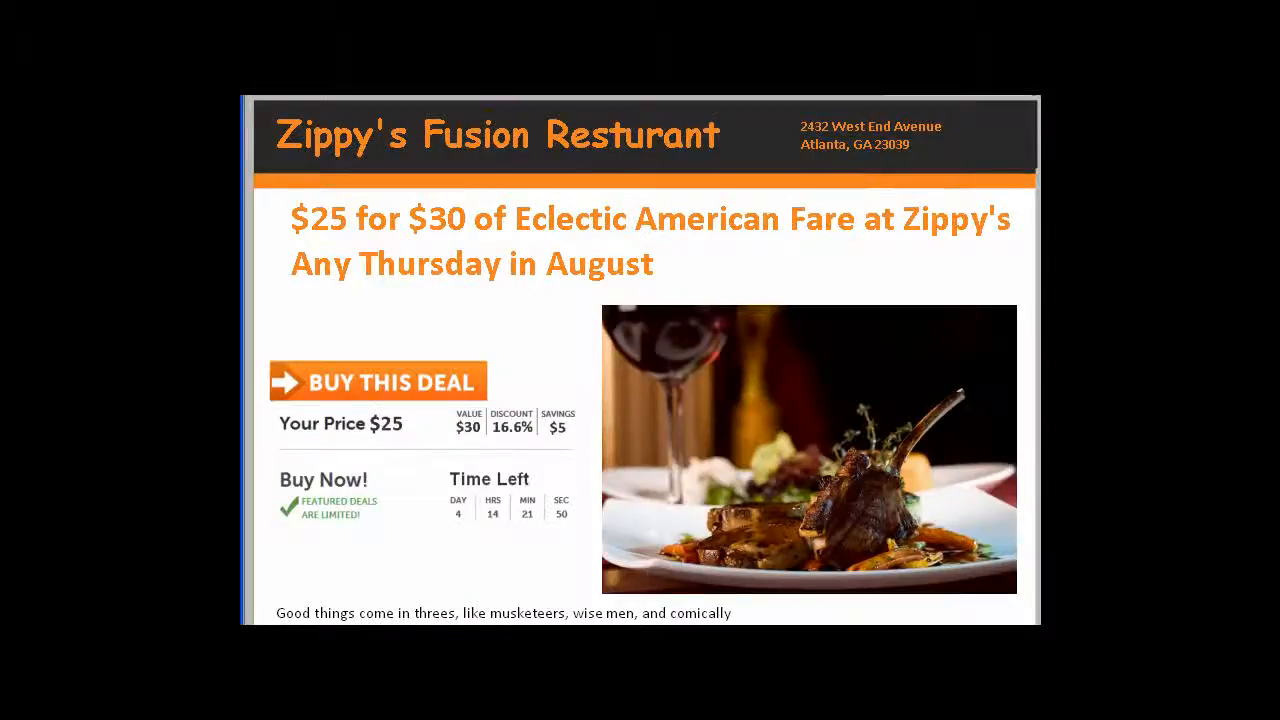
scroll("down", 3)
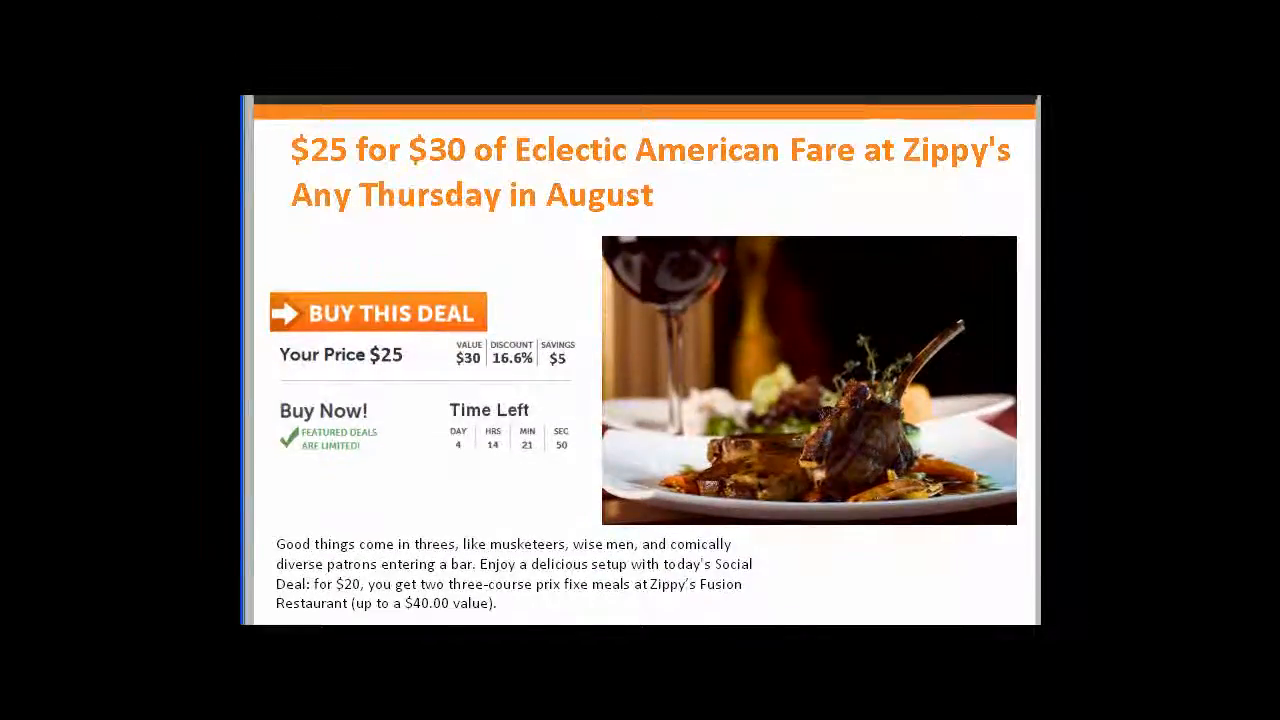